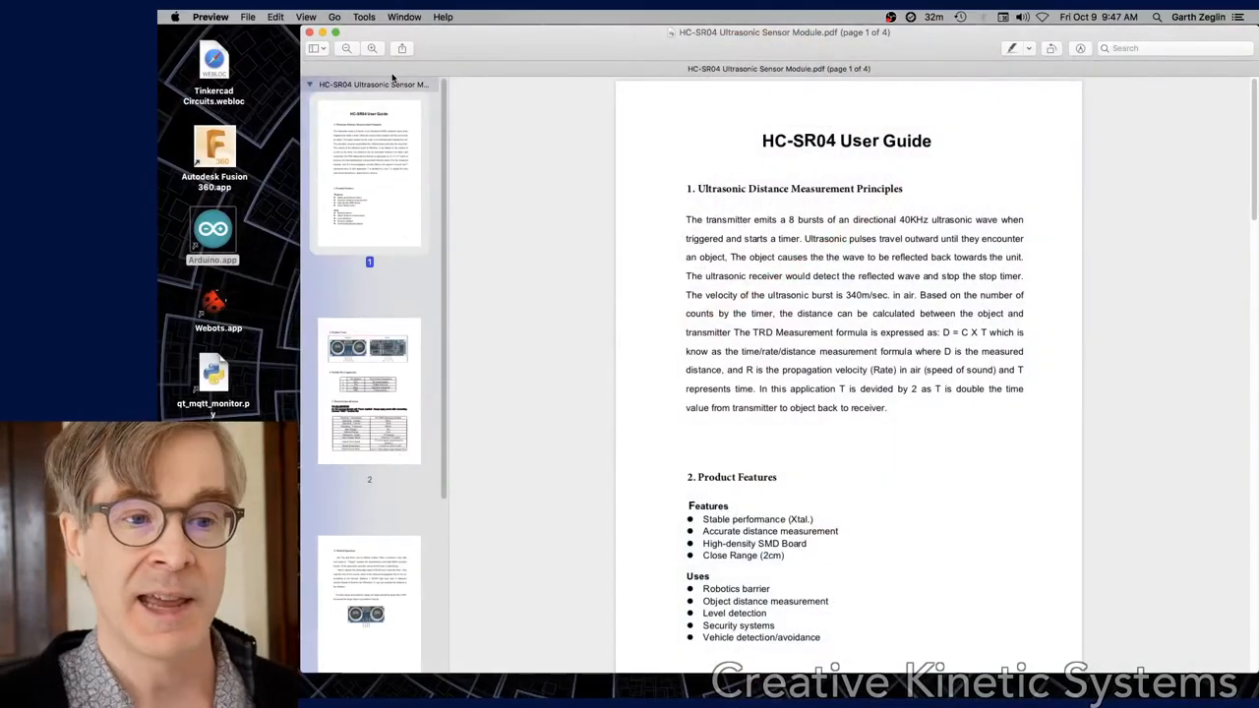
pyautogui.moveTo(529, 83)
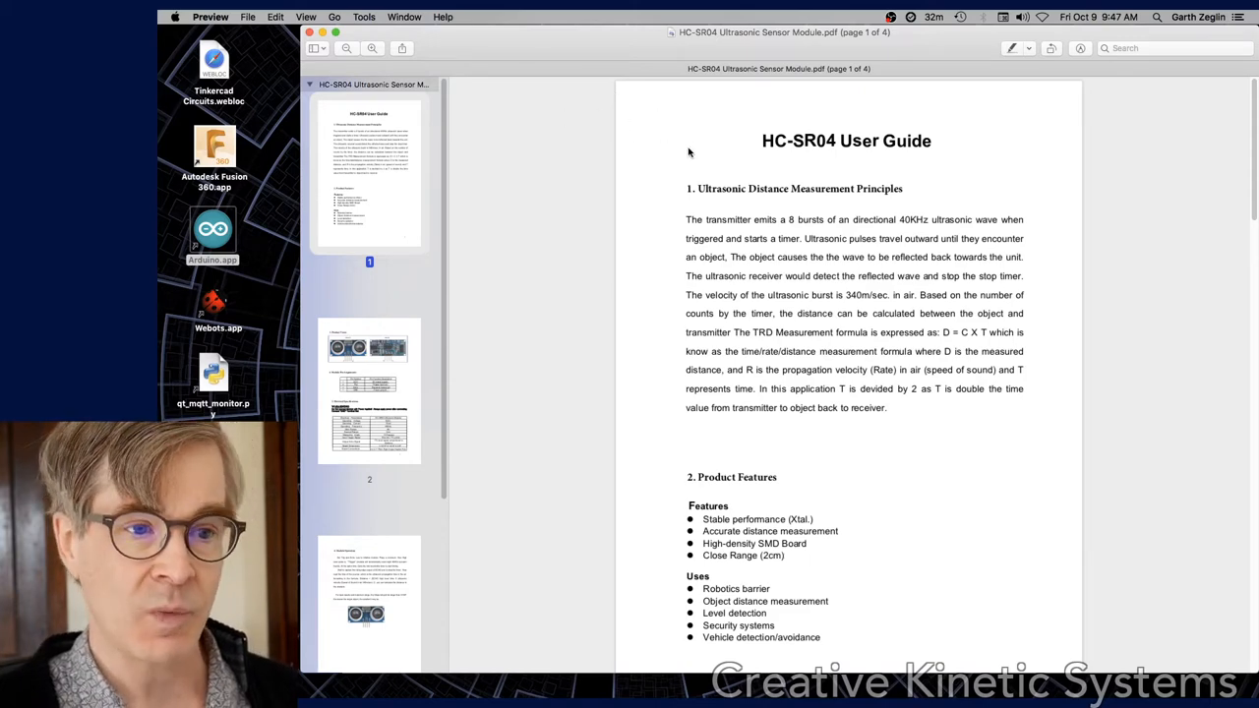
pyautogui.moveTo(679, 228)
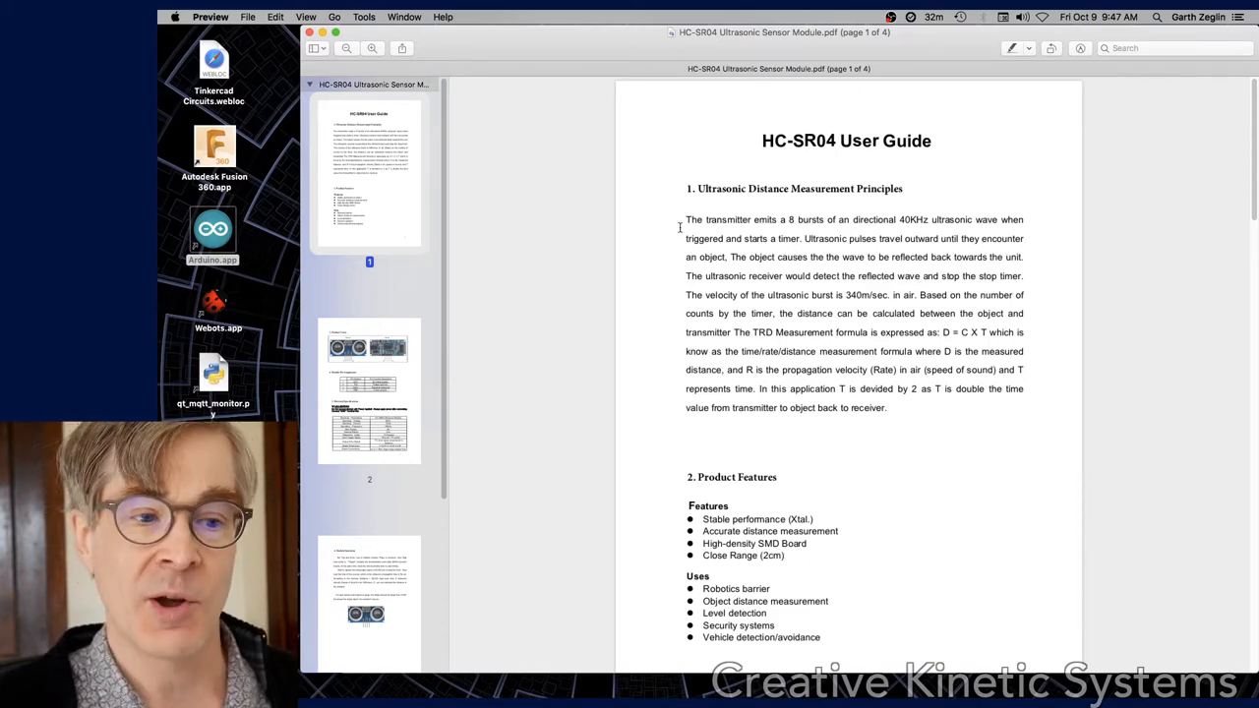
# Move the HC-SR04 User Guide in Preview to page 2 with pin assignments and electrical specs
pyautogui.click(370, 389)
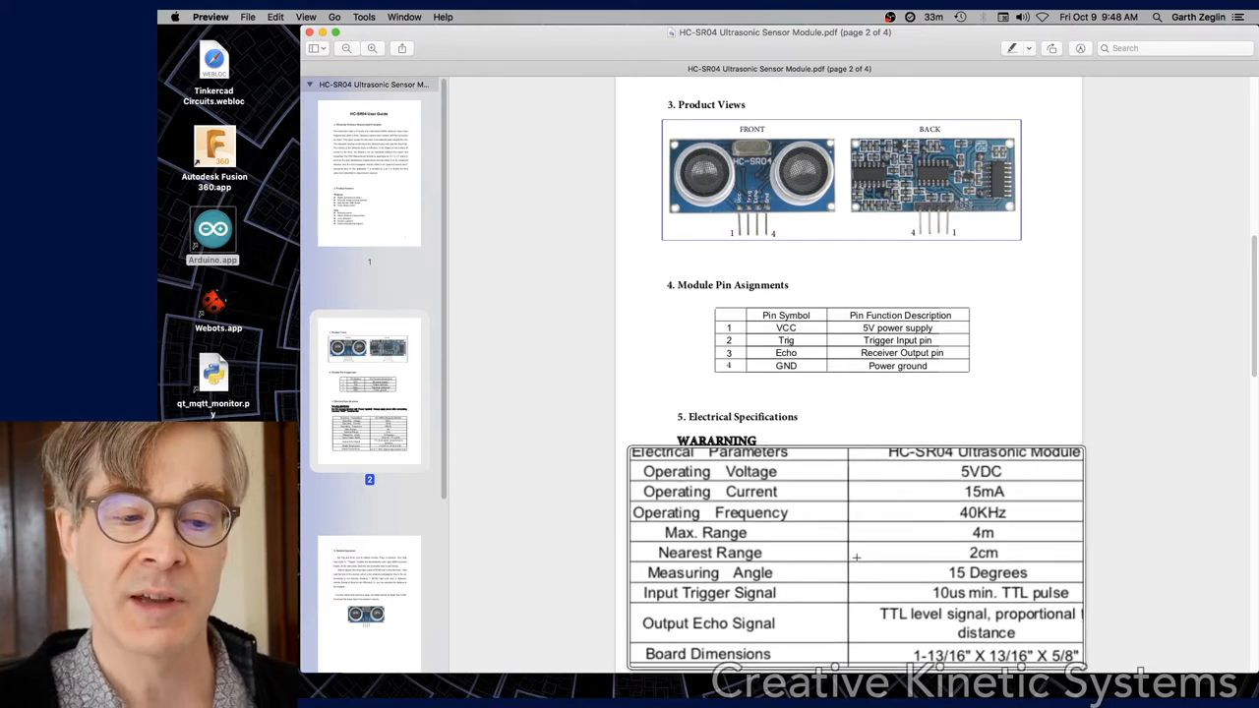
pyautogui.scroll(-3)
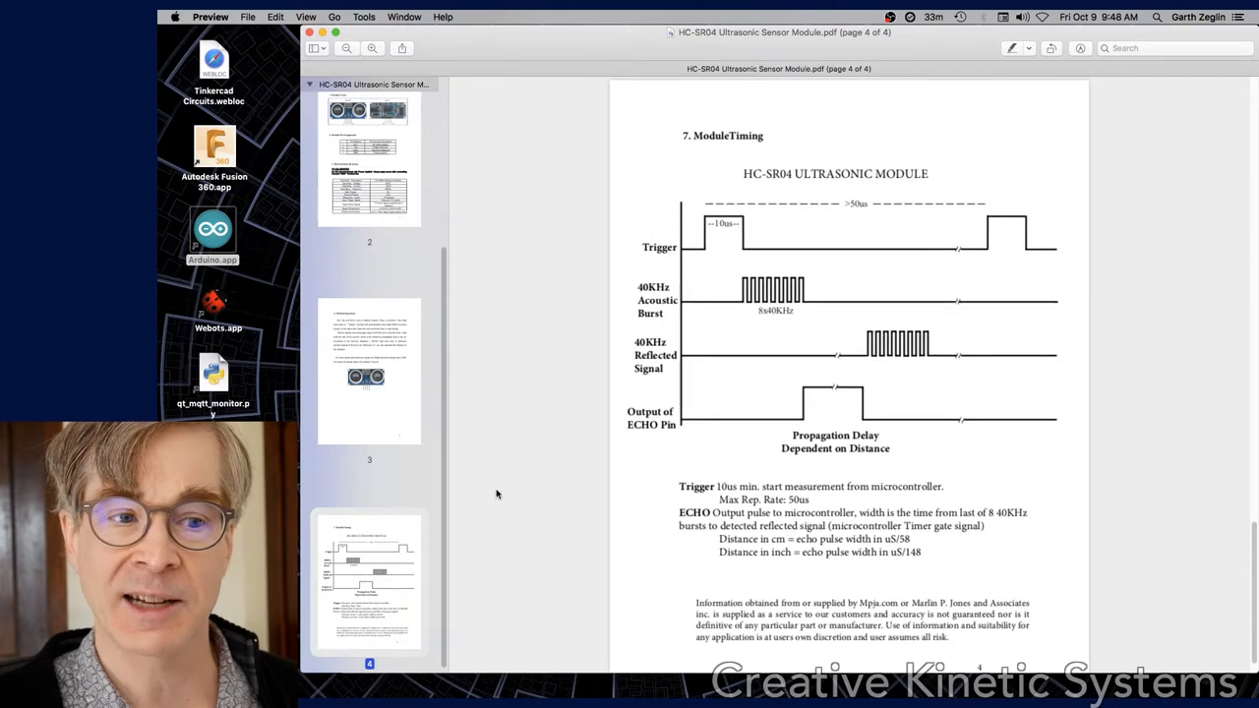
pyautogui.moveTo(665, 433)
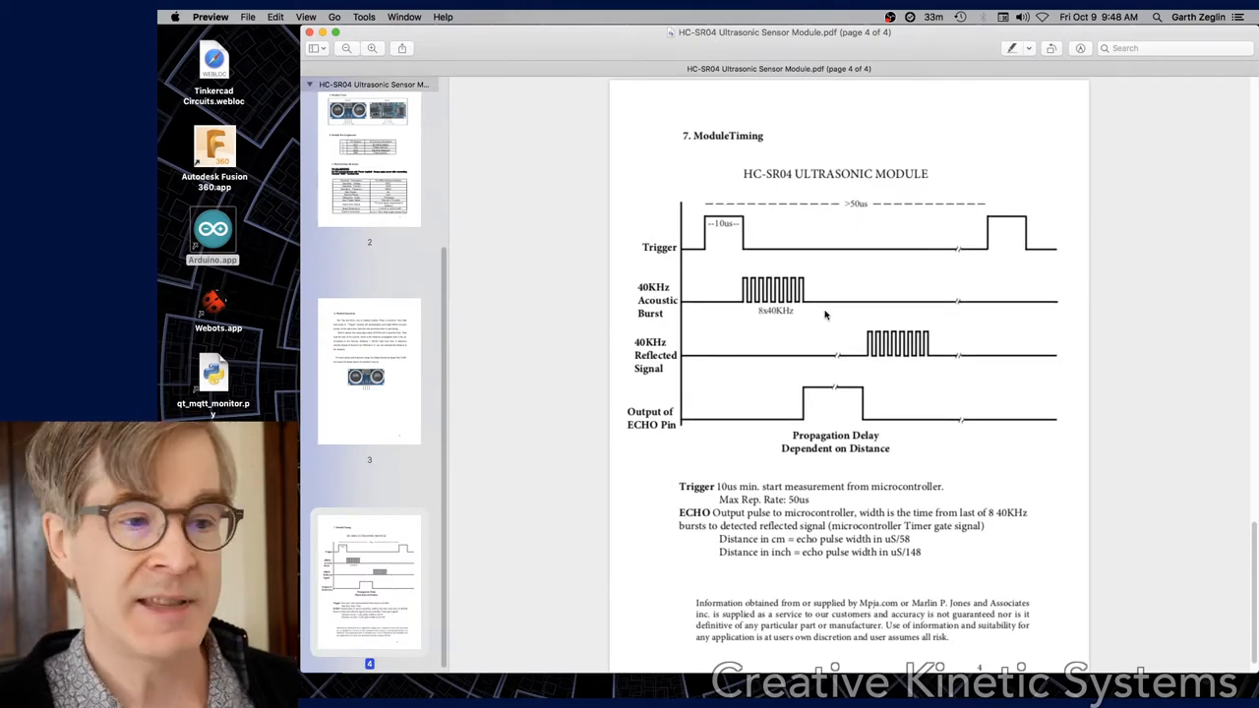
pyautogui.moveTo(833, 311)
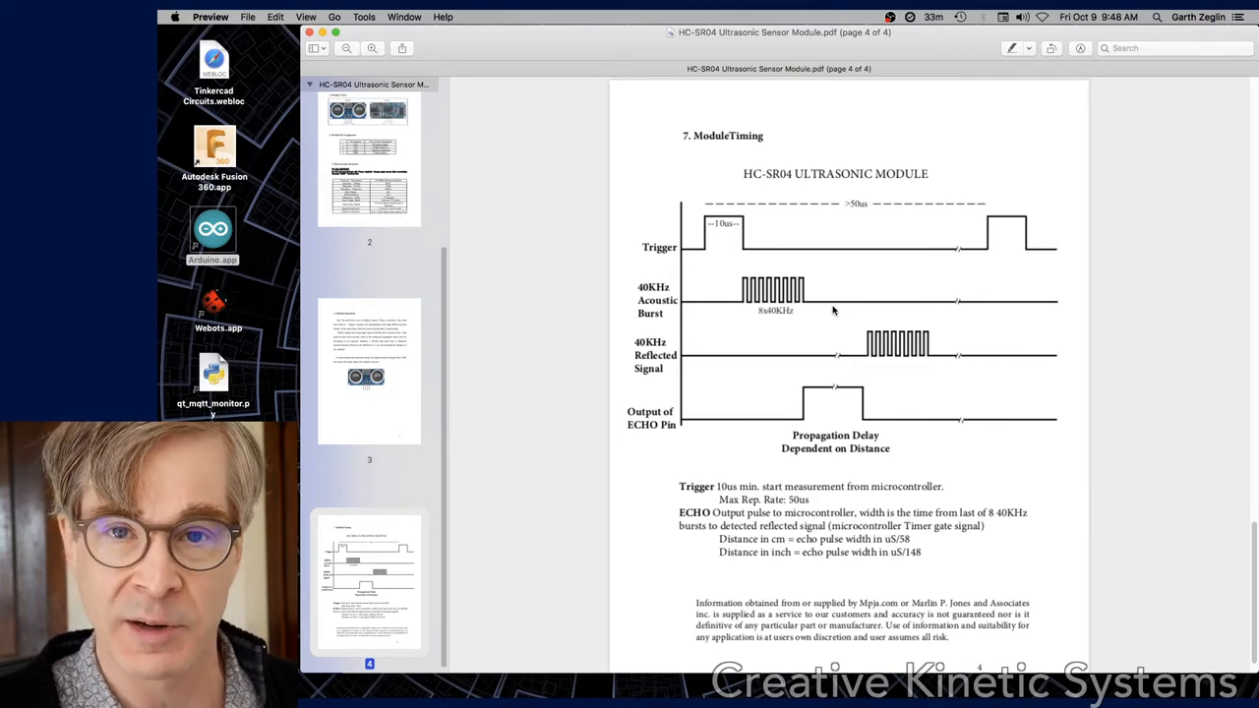
pyautogui.moveTo(822, 260)
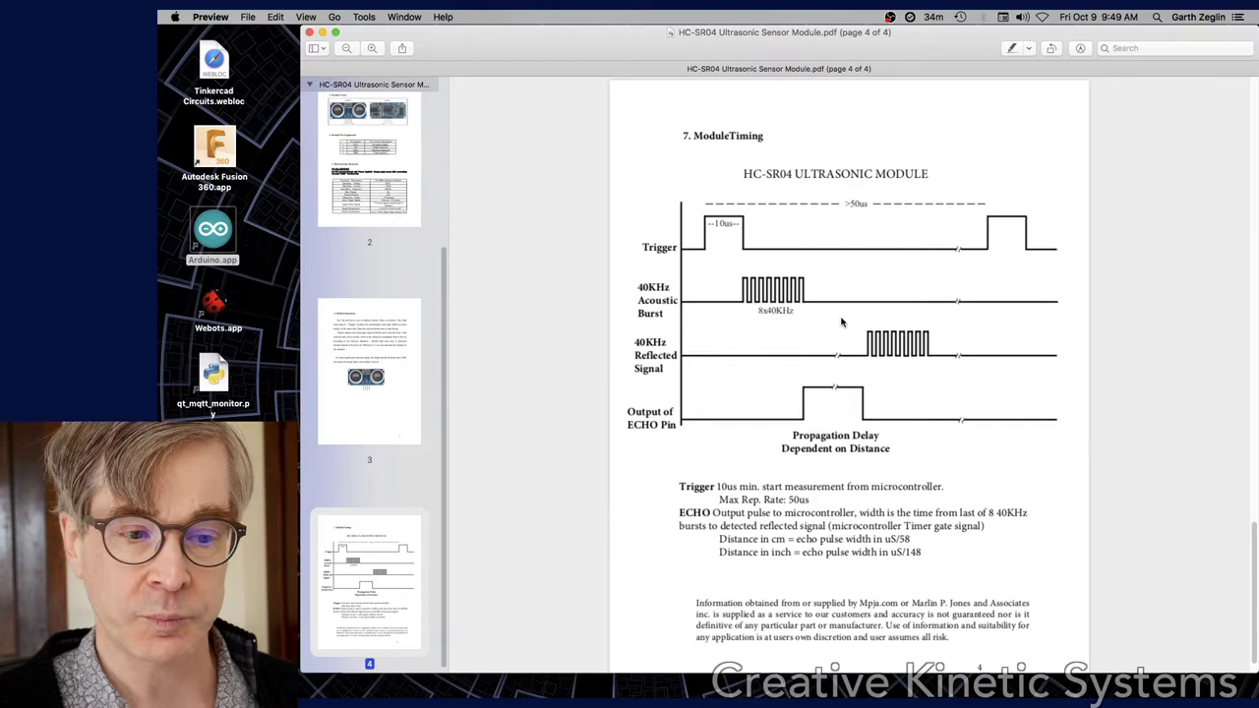
pyautogui.moveTo(866, 318)
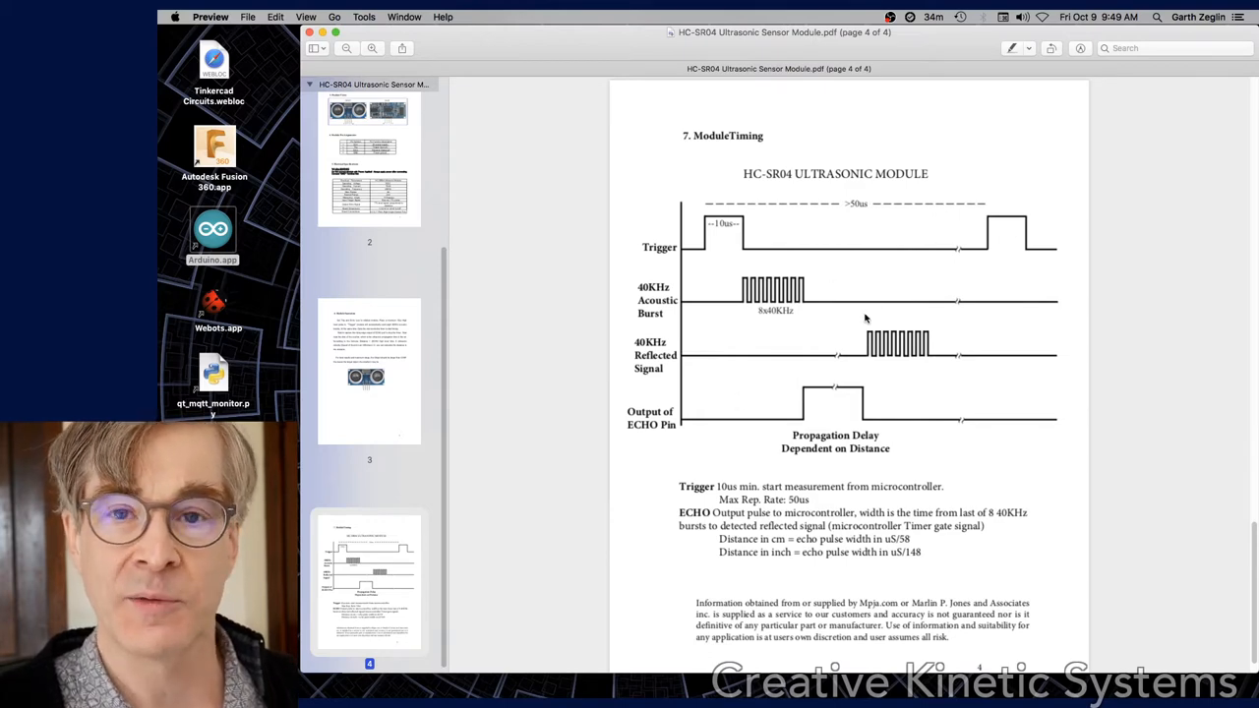
pyautogui.moveTo(861, 324)
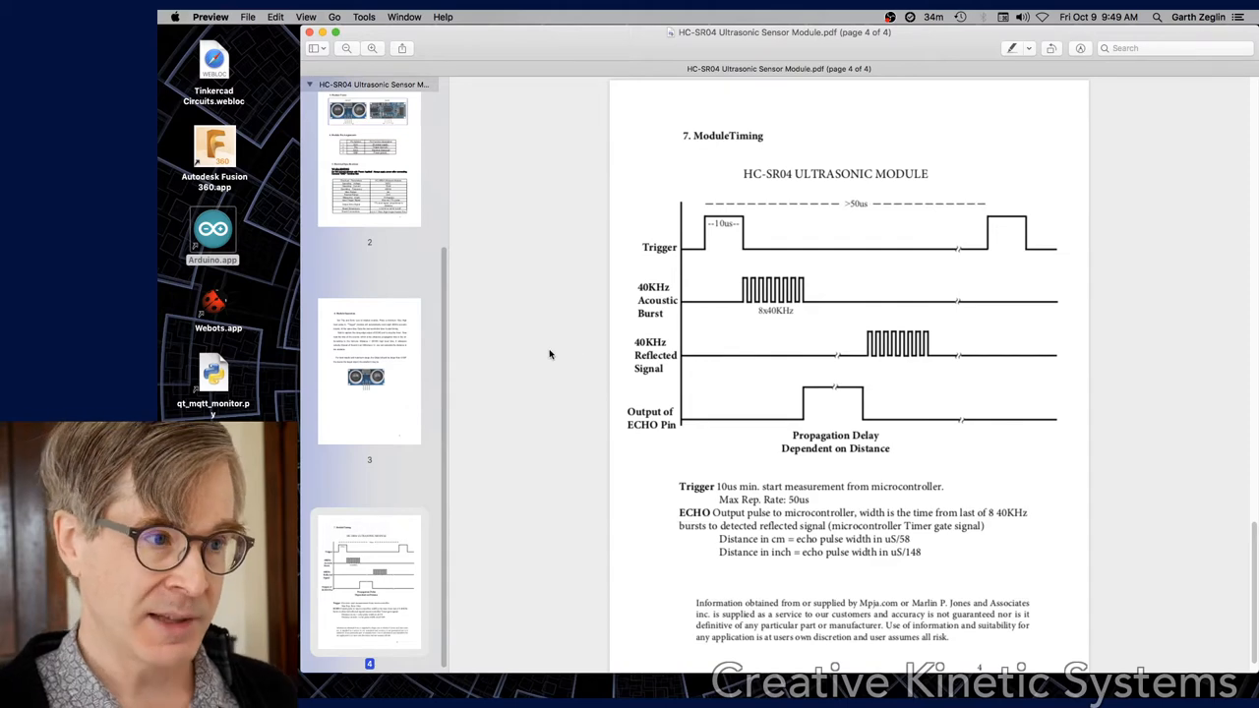
pyautogui.moveTo(582, 361)
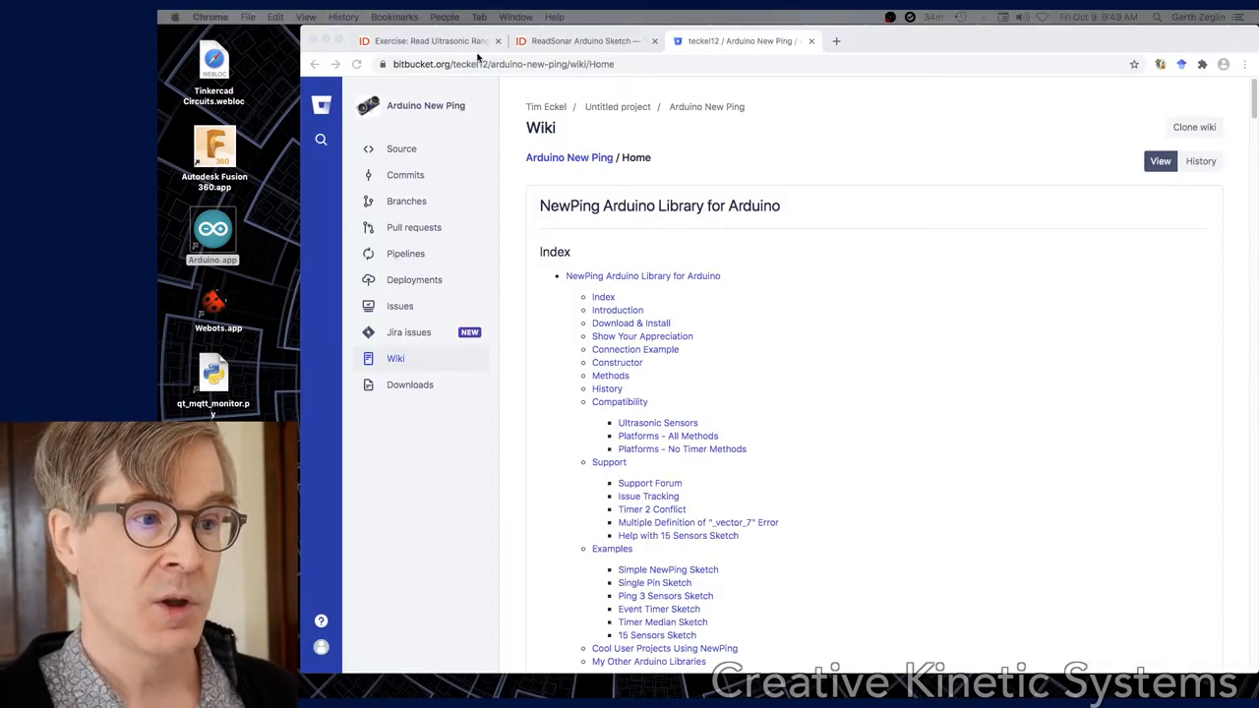
# Bring up the Read Ultrasonic Ranger exercise page and scroll toward its wiring diagram
pyautogui.click(423, 41)
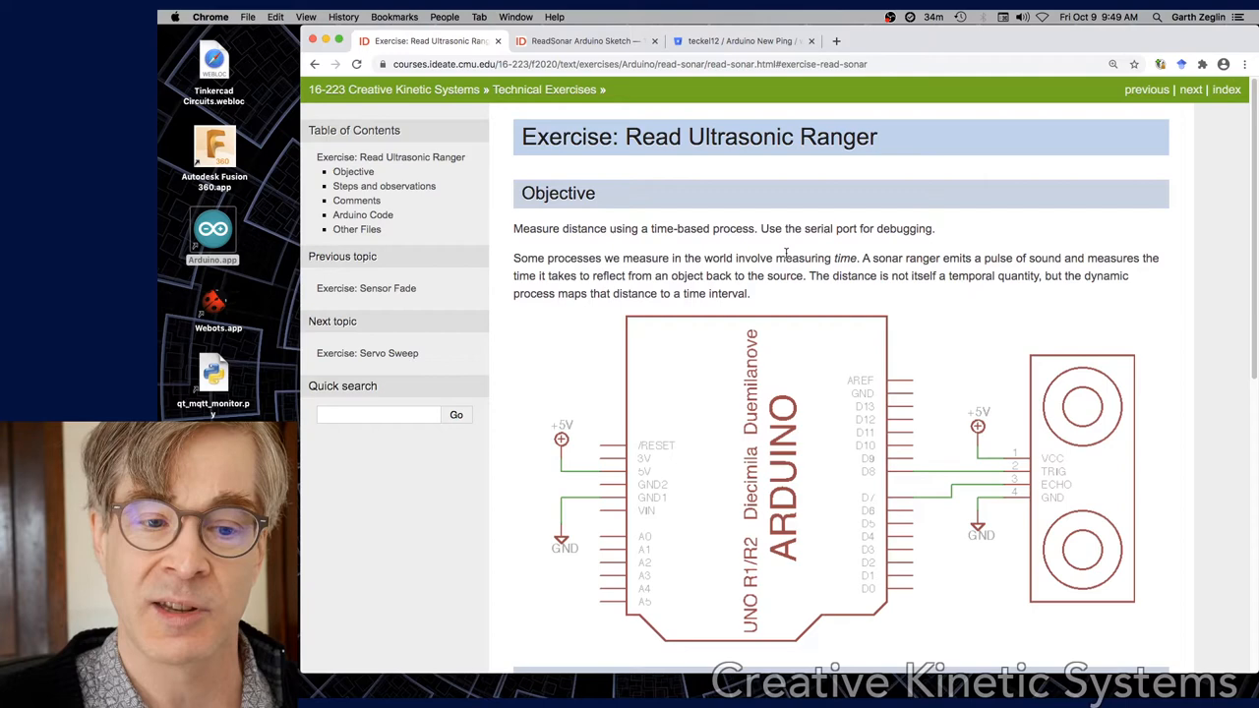
pyautogui.moveTo(929, 411)
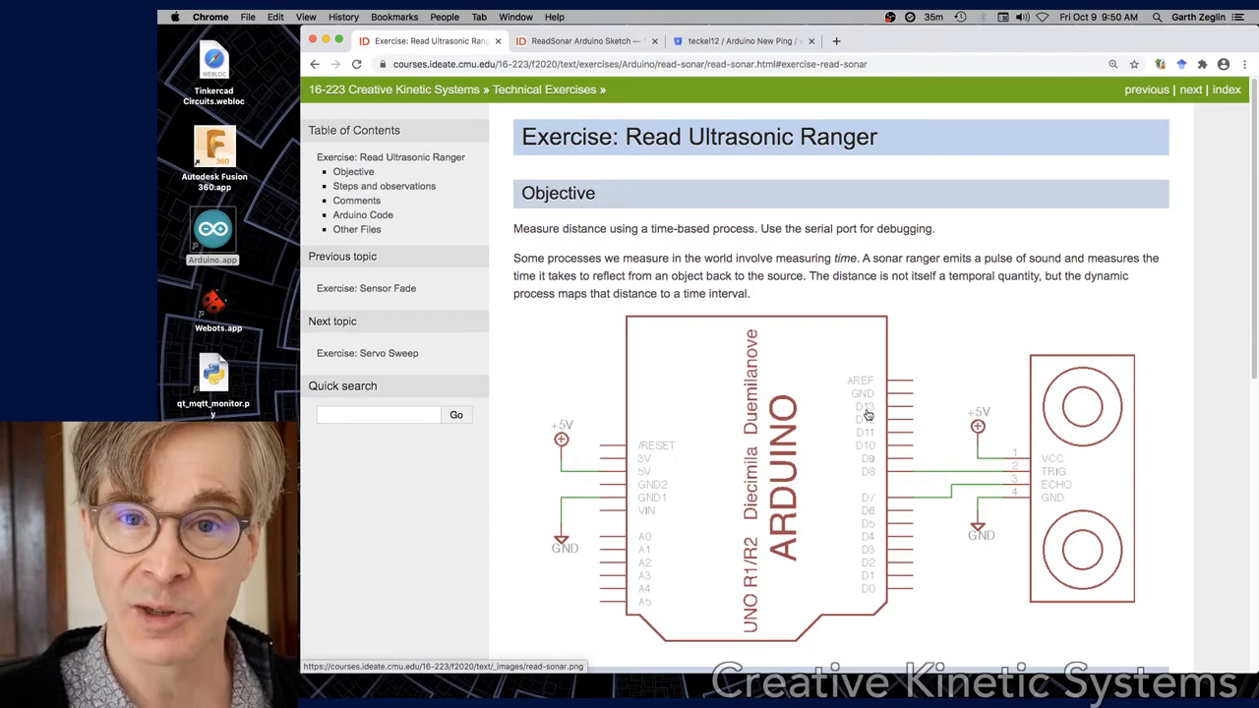
pyautogui.moveTo(879, 424)
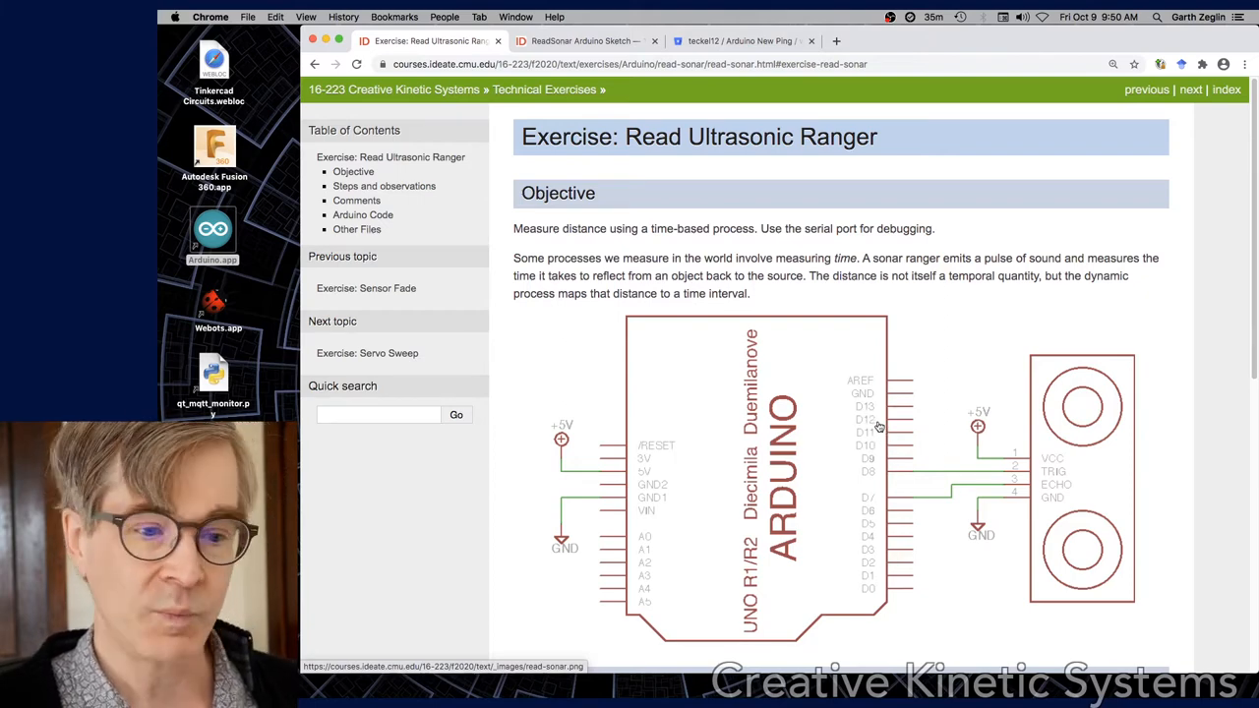
pyautogui.scroll(-3)
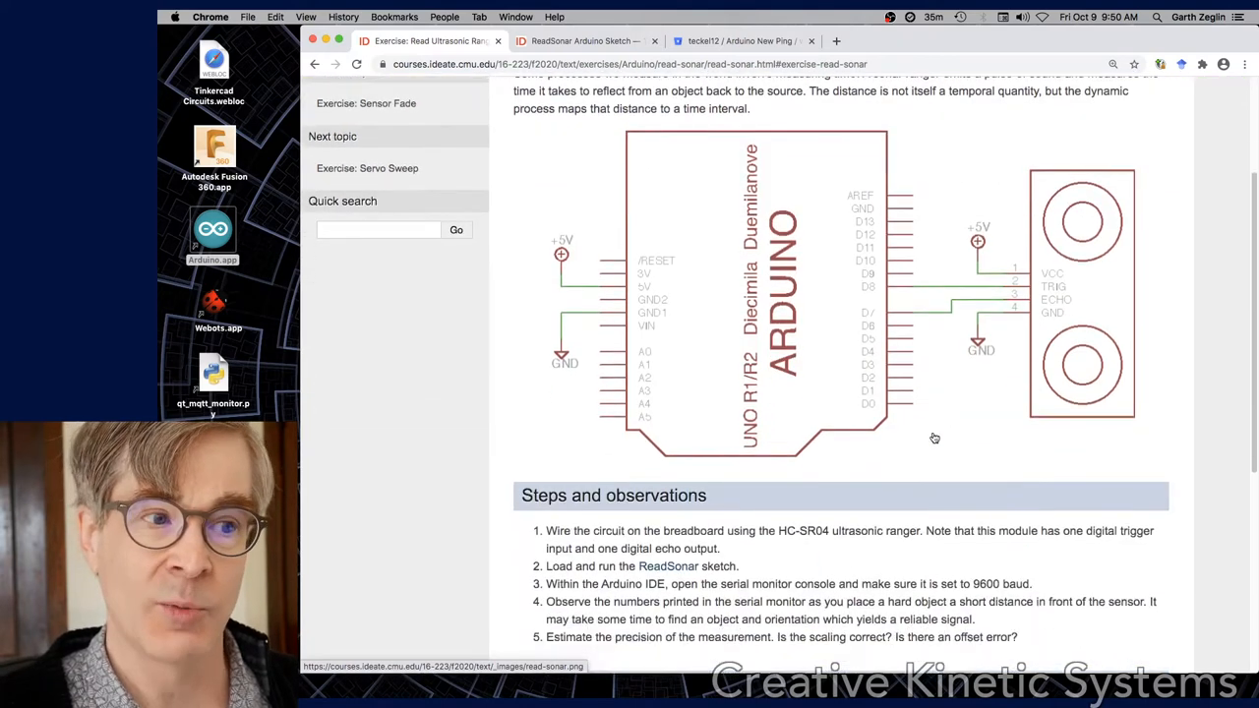
# Scroll to the schematic and steps list, then return to the ReadSonar sketch in Arduino IDE
pyautogui.scroll(-3)
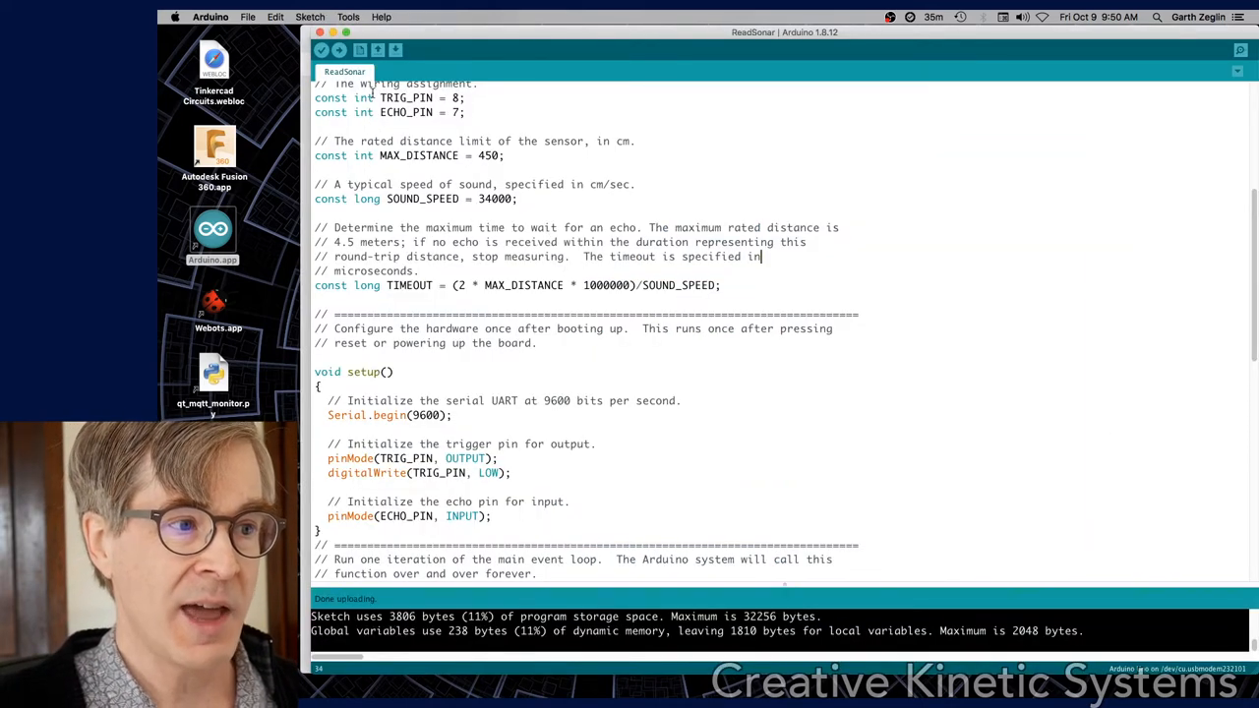
pyautogui.click(338, 51)
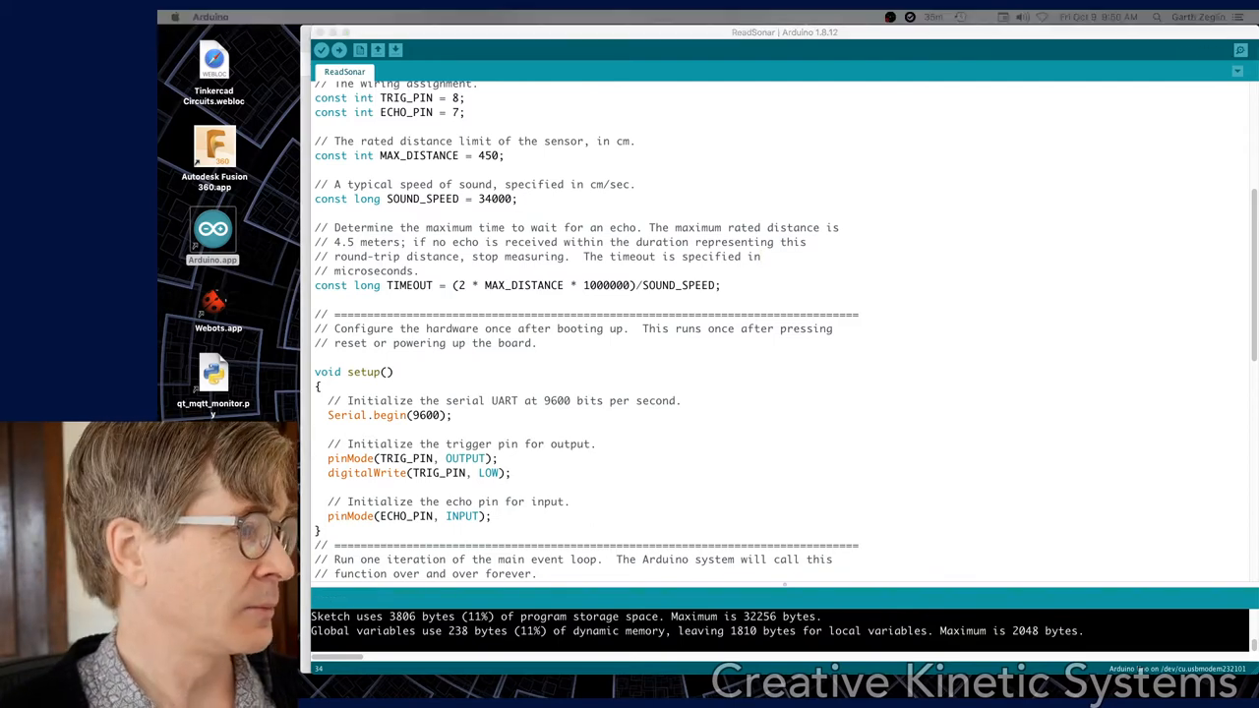
# Show the serial monitor streaming ping times and distances around 76–78 cm
pyautogui.click(1239, 49)
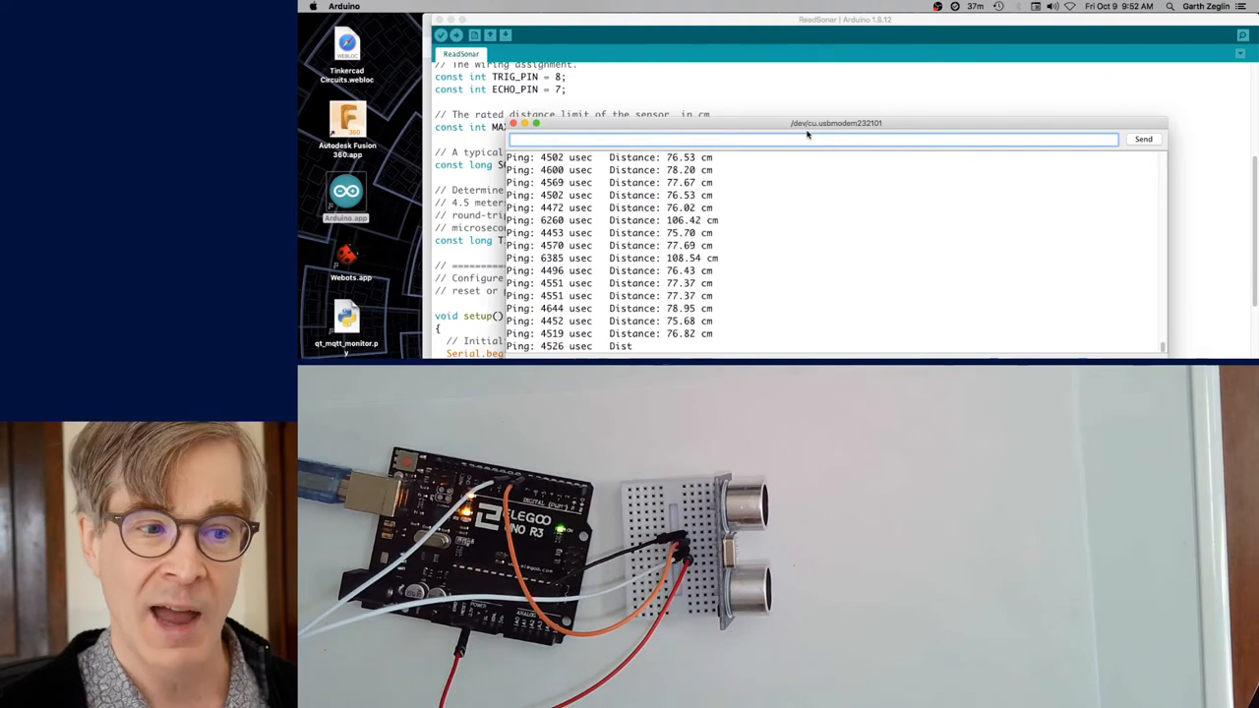
# Close the serial monitor and return to the sketch's header comments and constants
pyautogui.click(513, 122)
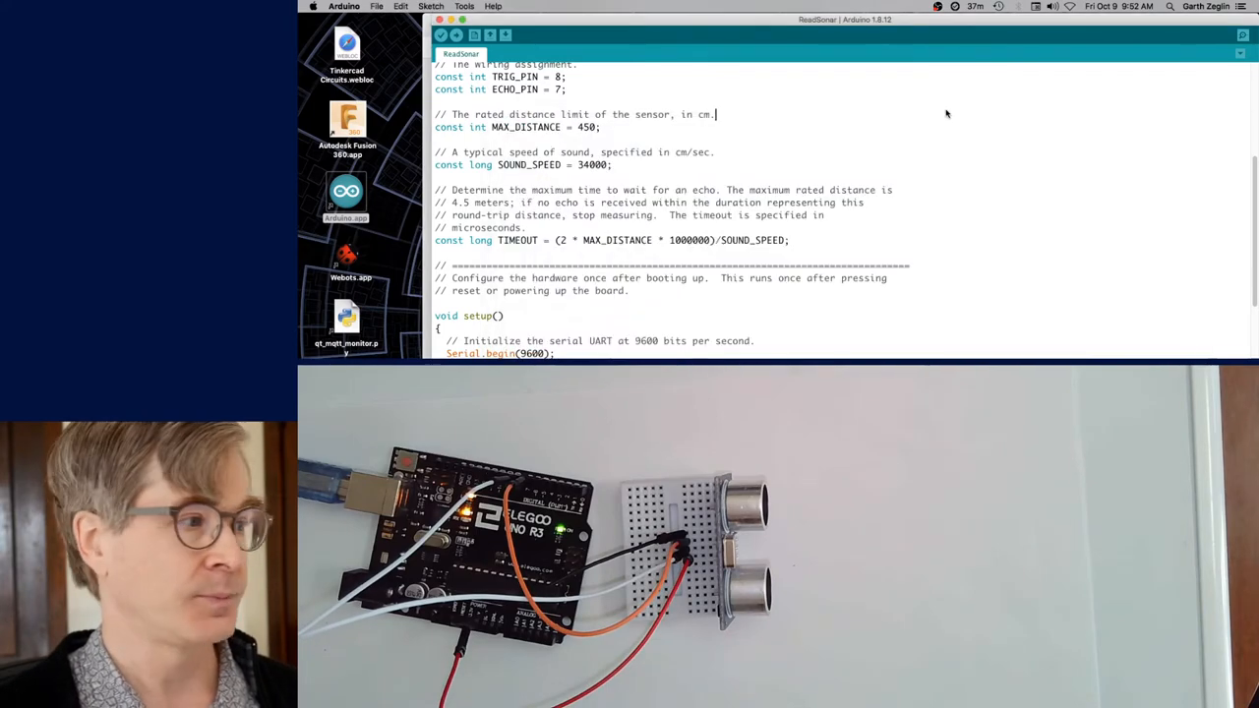
pyautogui.click(318, 51)
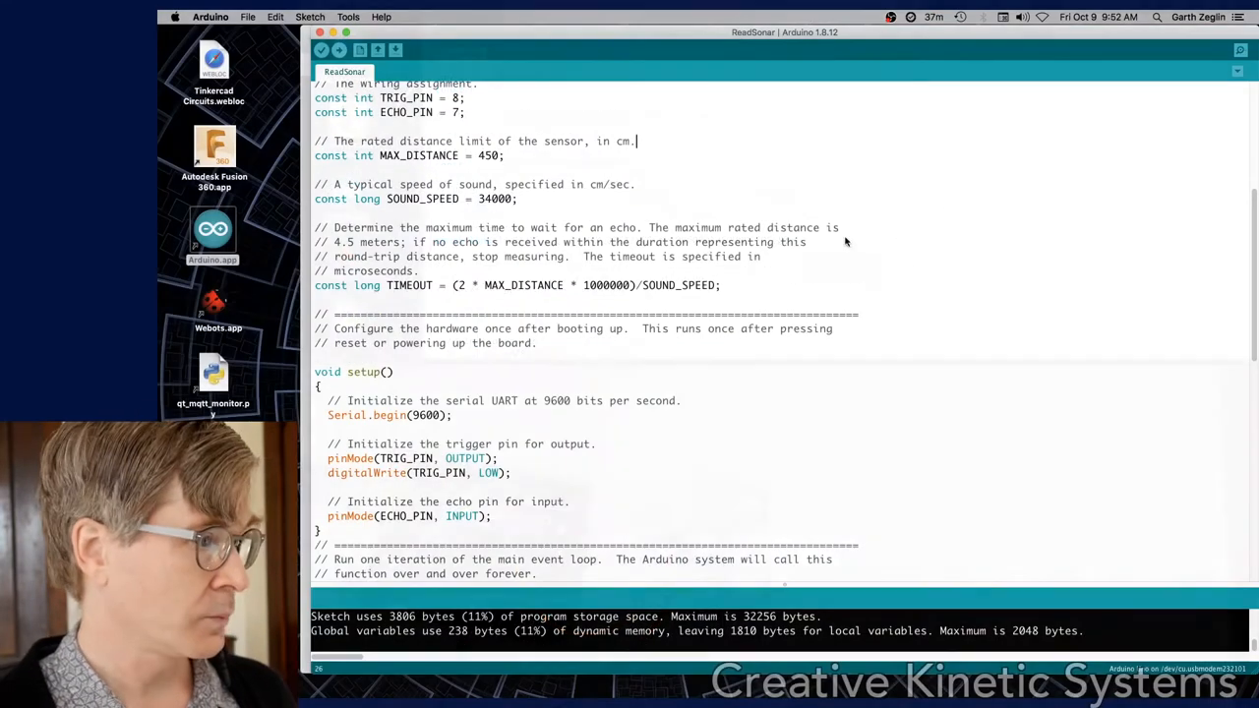
pyautogui.moveTo(679, 299)
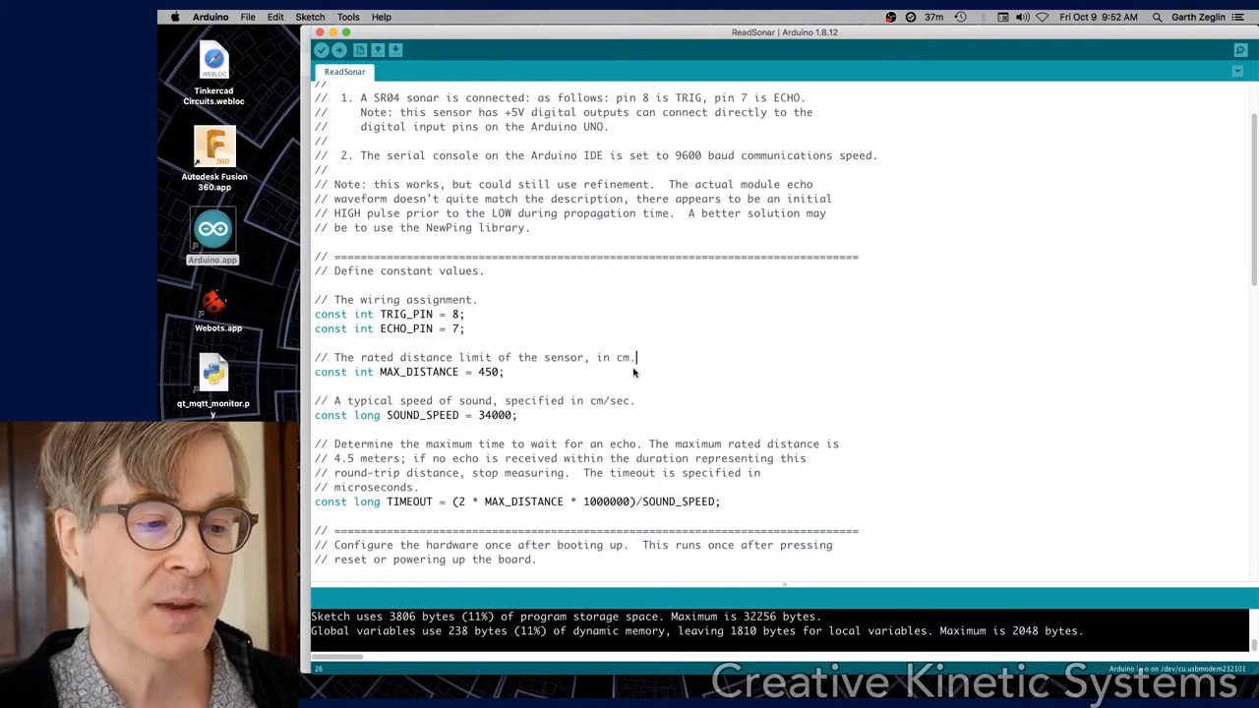
# Scroll the sketch down to the ping_sonar() trigger-and-pulseIn function
pyautogui.scroll(-3)
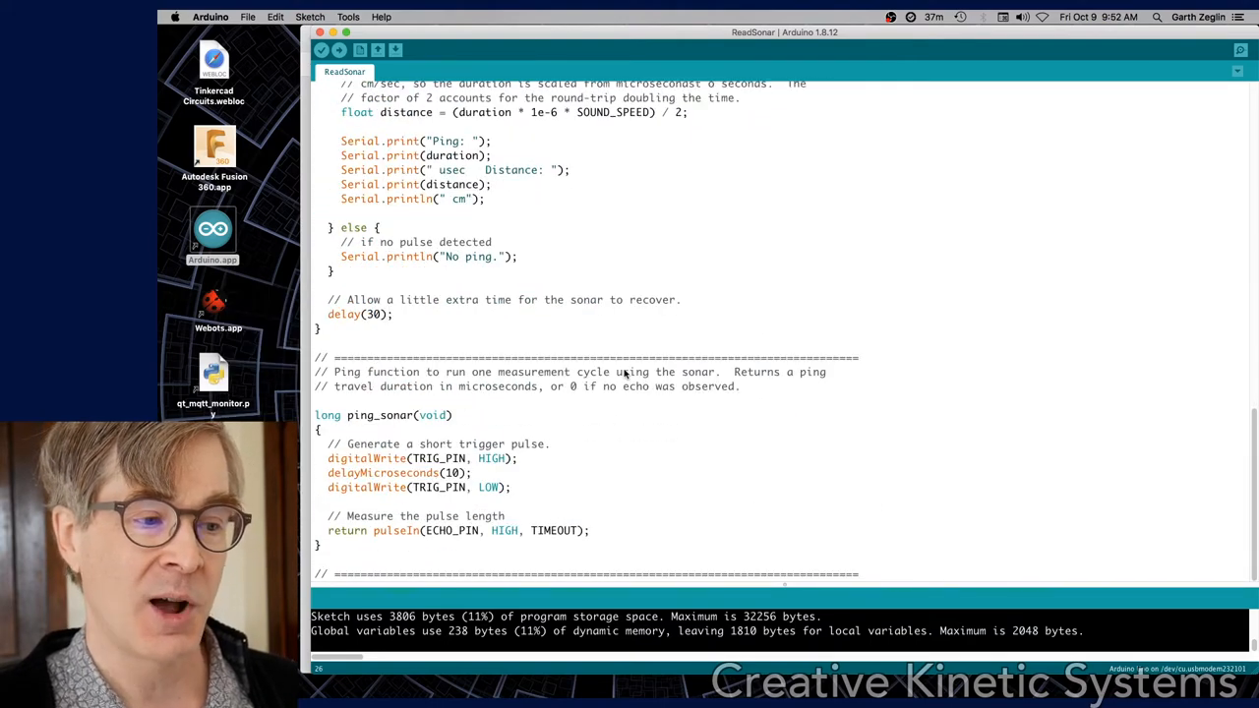
pyautogui.moveTo(566, 429)
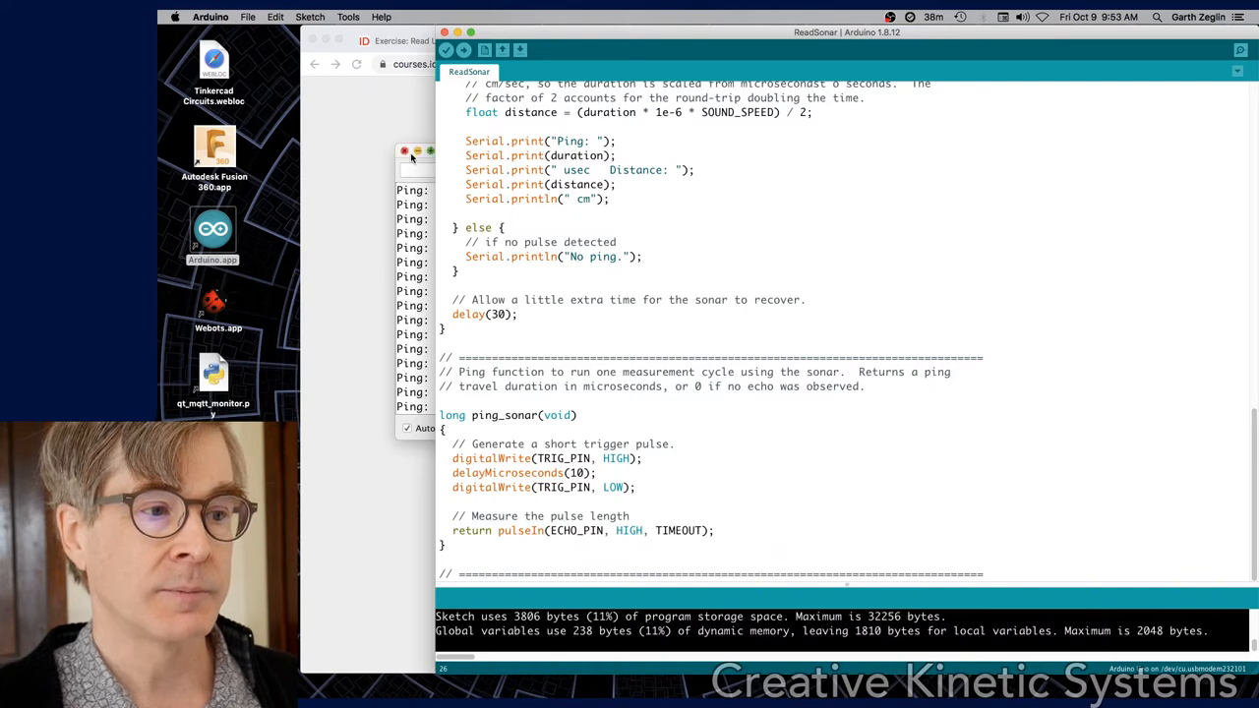
# Bring the loop() body with ping_sonar call, distance conversion and printing into view
pyautogui.click(406, 149)
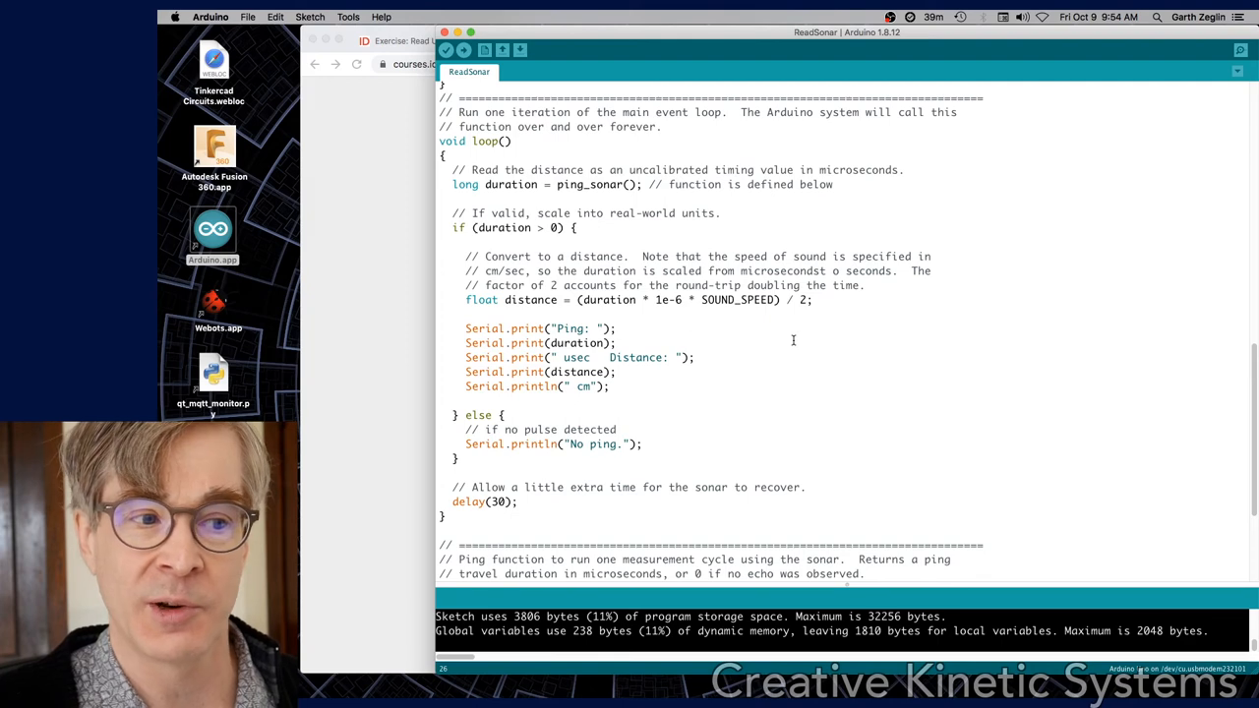
pyautogui.moveTo(795, 346)
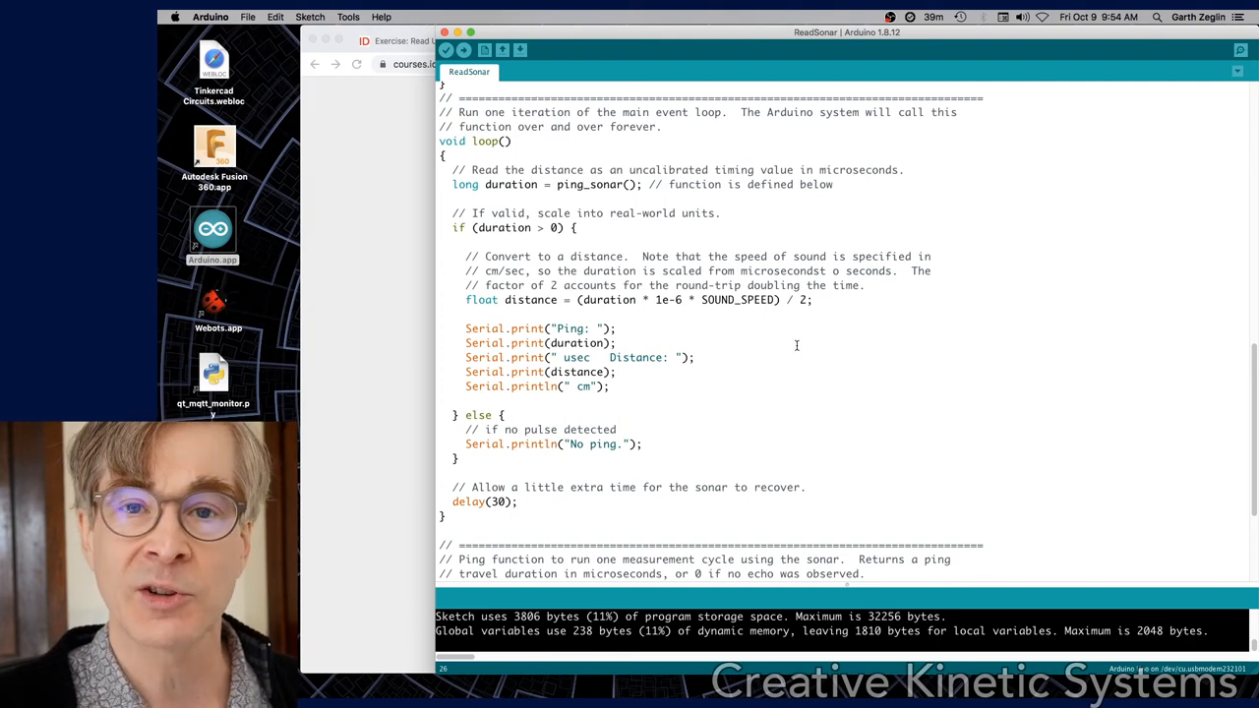
pyautogui.moveTo(782, 340)
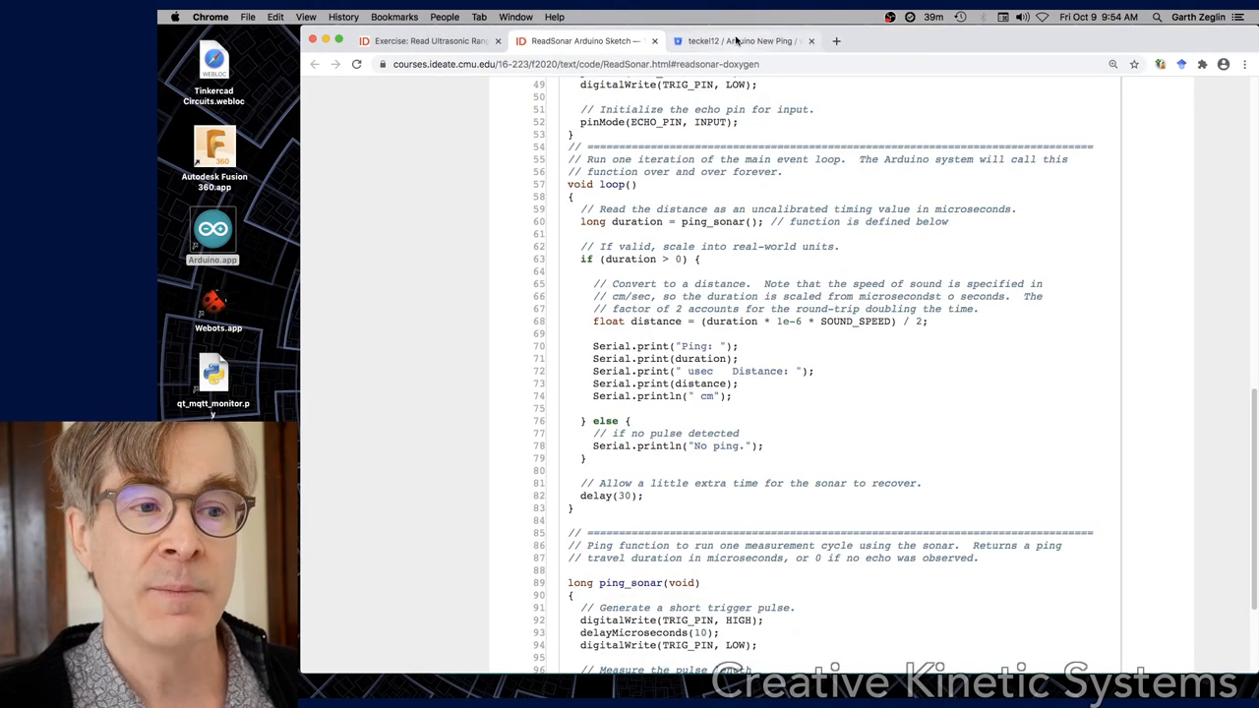
# Show the NewPing Arduino Library wiki home page on Bitbucket
pyautogui.click(737, 39)
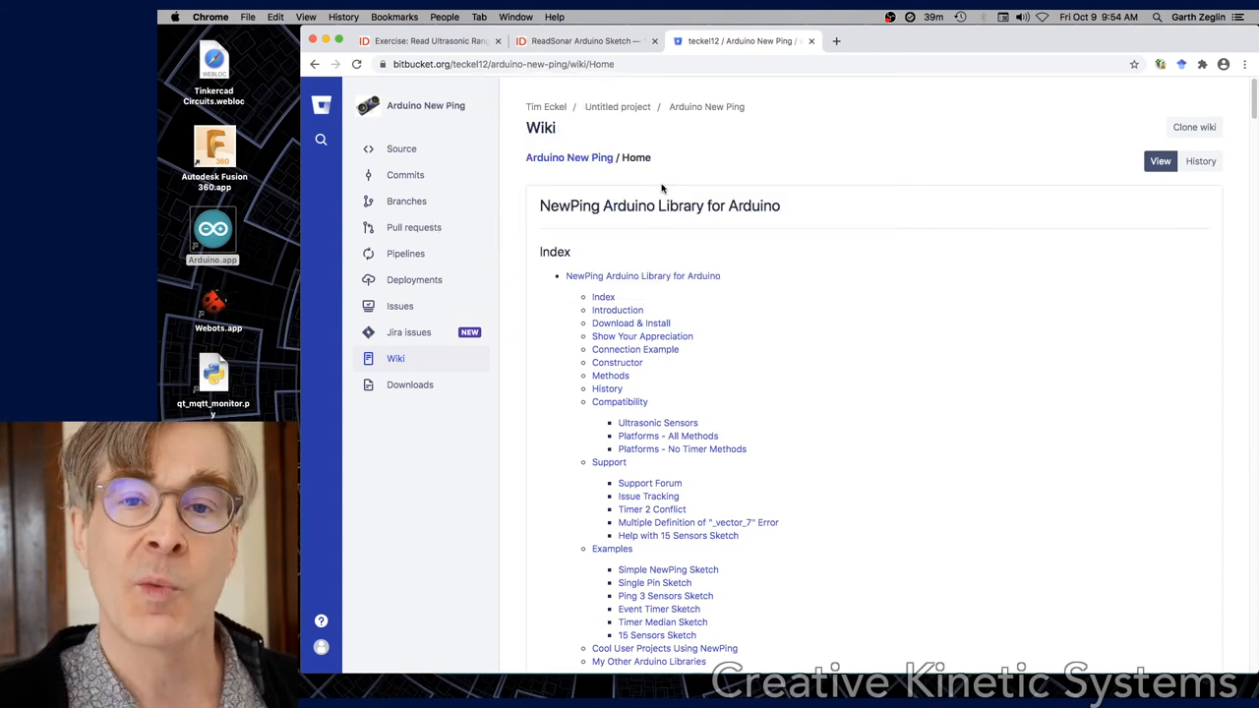
pyautogui.moveTo(781, 268)
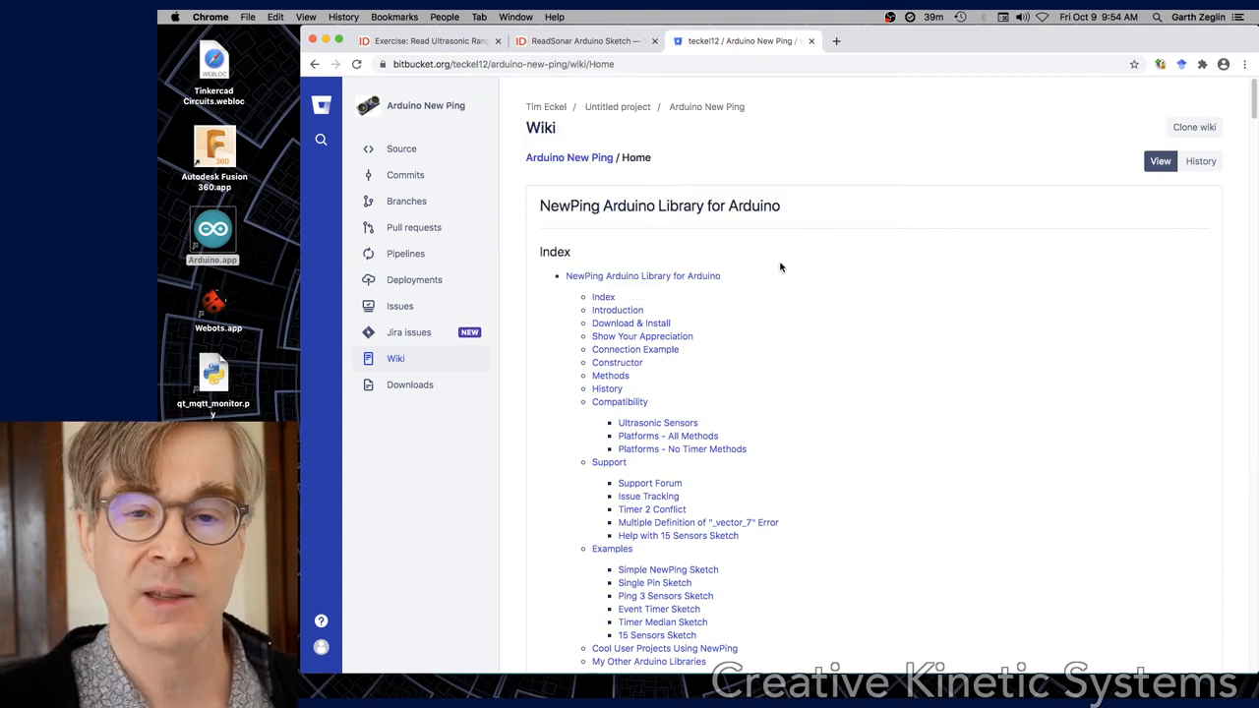